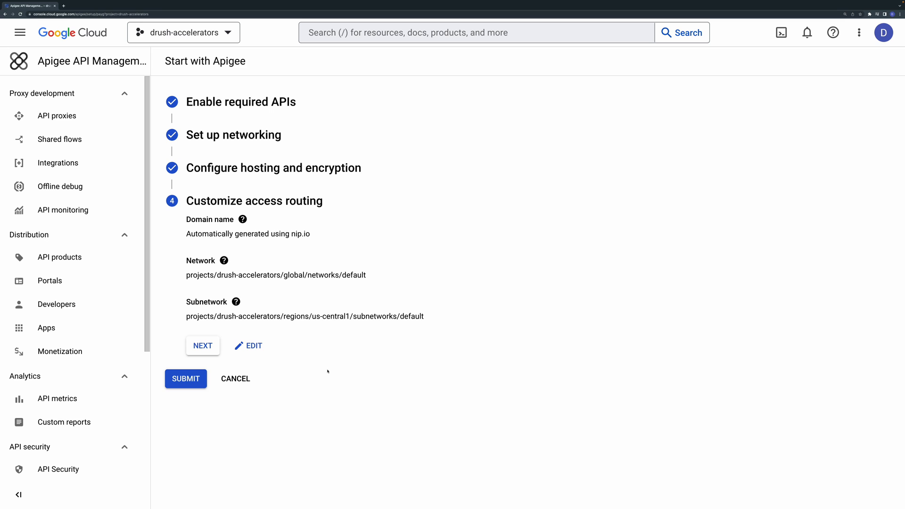
# Step: Review the Configure access panel's internet access options, then switch to the GitHub README
pyautogui.click(253, 346)
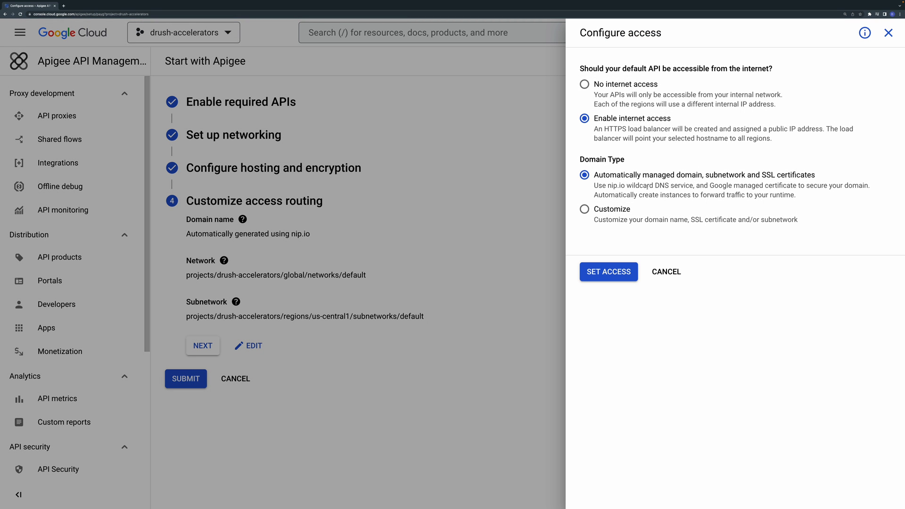
pyautogui.moveTo(687, 119)
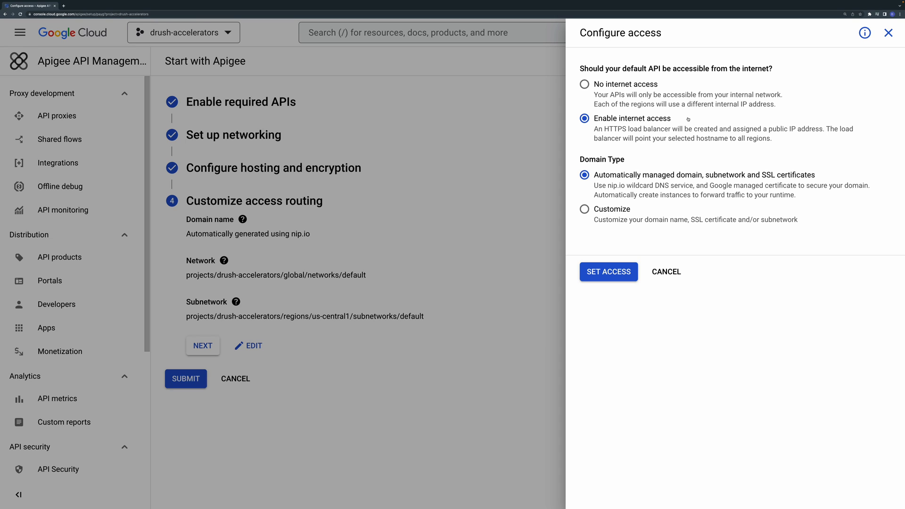
pyautogui.moveTo(640, 93)
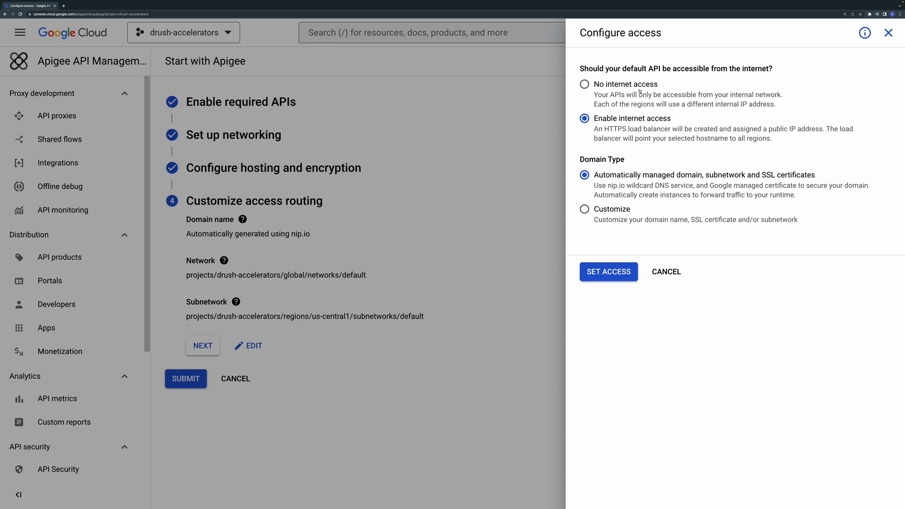
pyautogui.click(584, 83)
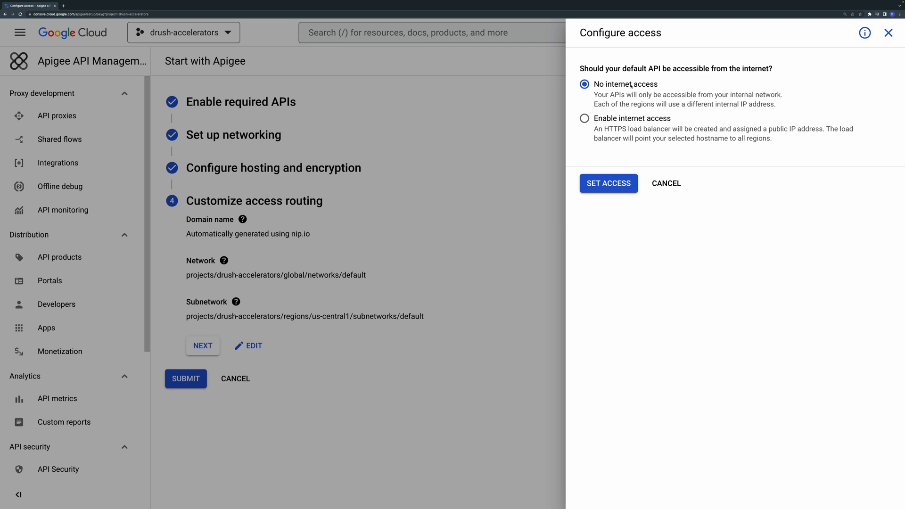
pyautogui.click(608, 182)
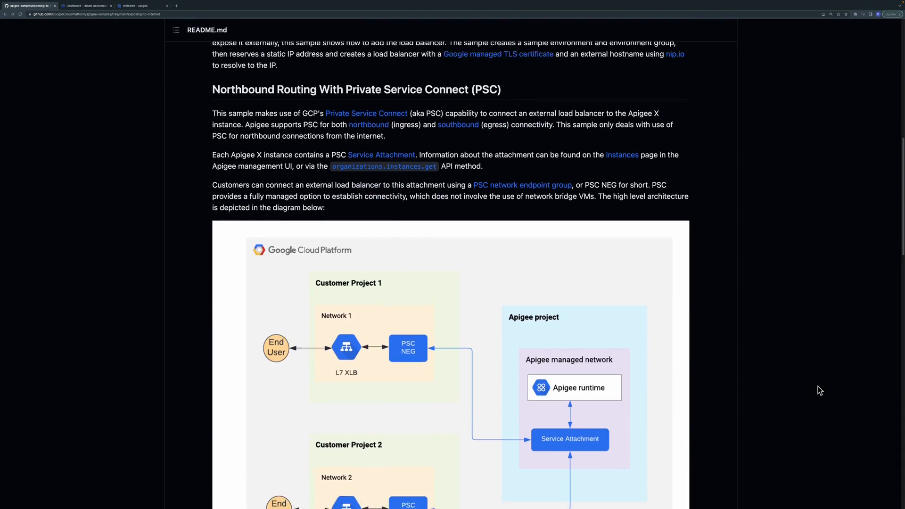
# Step: From the README's QuickStart section, launch the sample in Google Cloud Shell
pyautogui.scroll(-3)
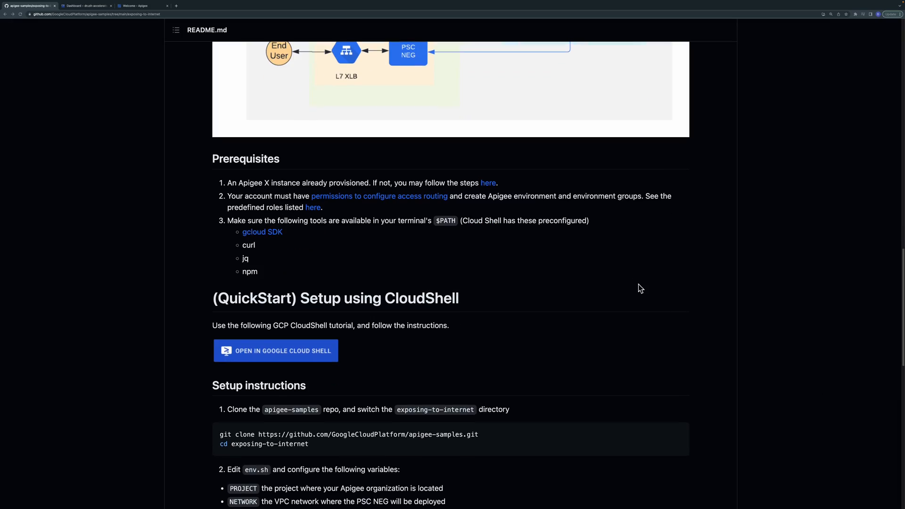
pyautogui.moveTo(395, 191)
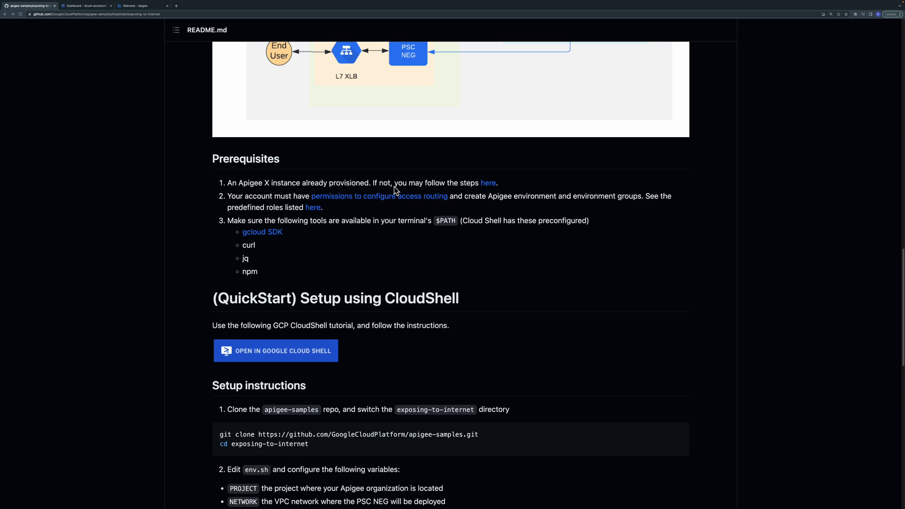
pyautogui.moveTo(347, 200)
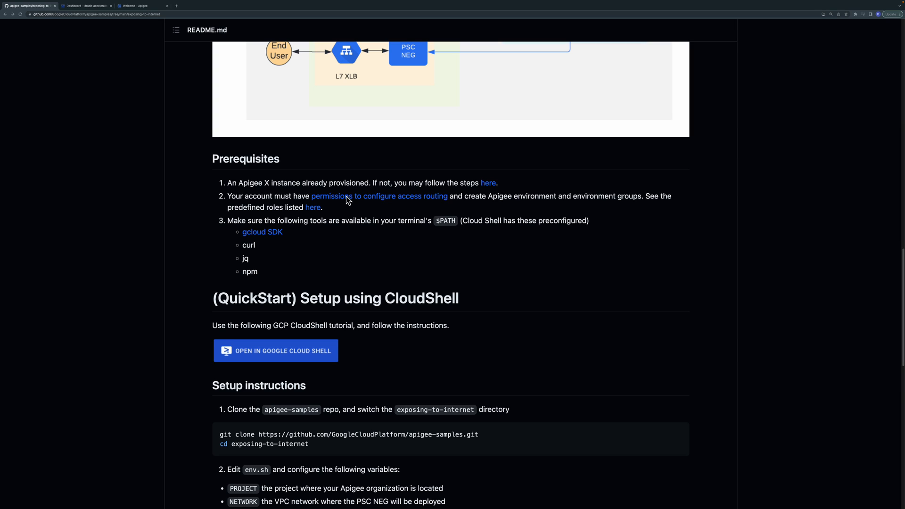
pyautogui.moveTo(386, 211)
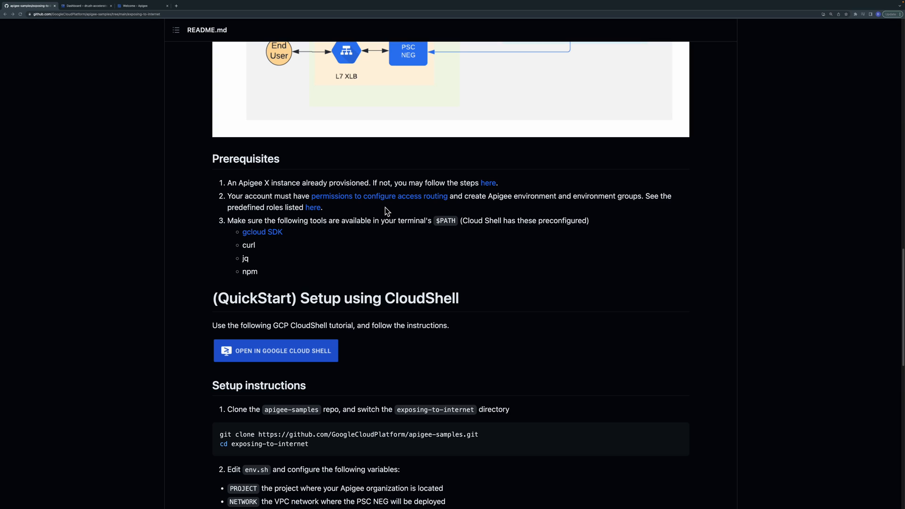
pyautogui.moveTo(593, 208)
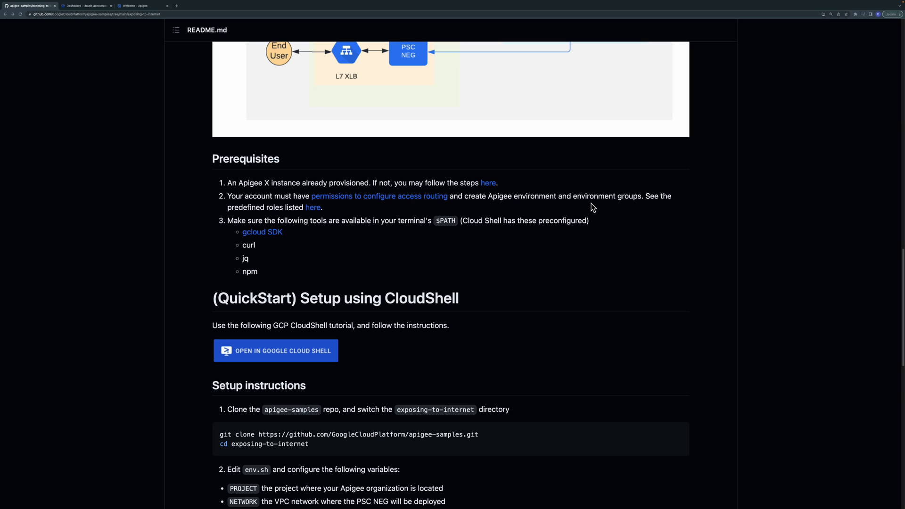
pyautogui.moveTo(233, 265)
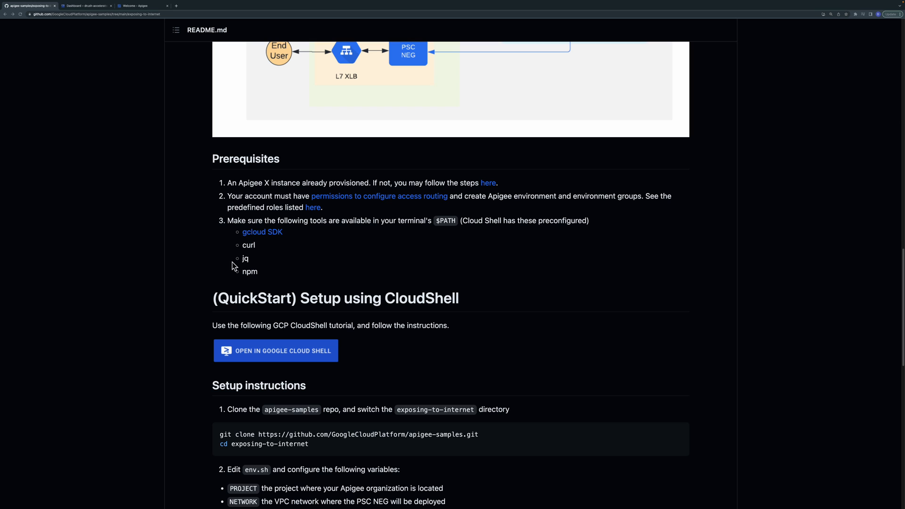
pyautogui.scroll(-3)
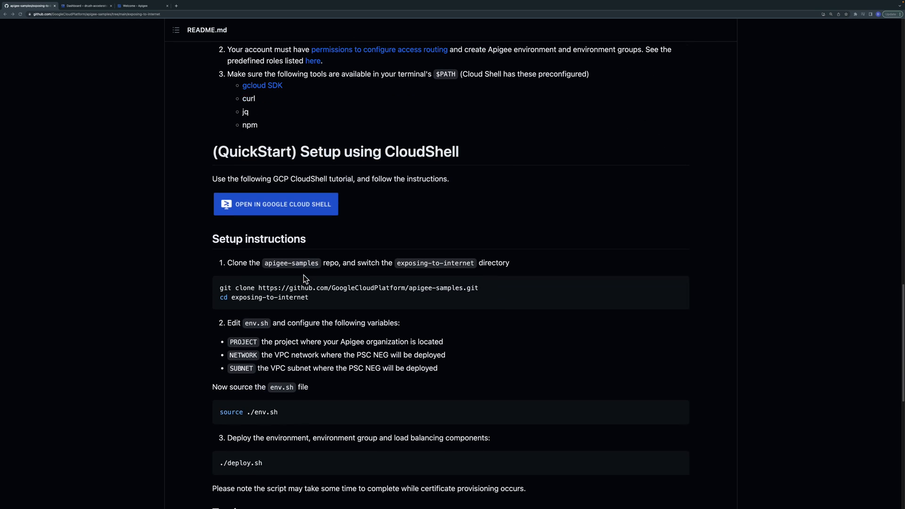
pyautogui.moveTo(293, 214)
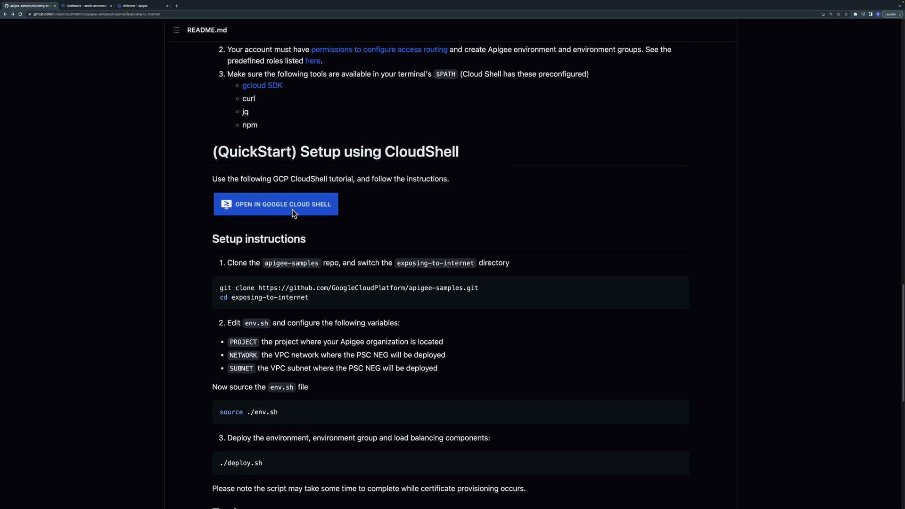
pyautogui.click(275, 204)
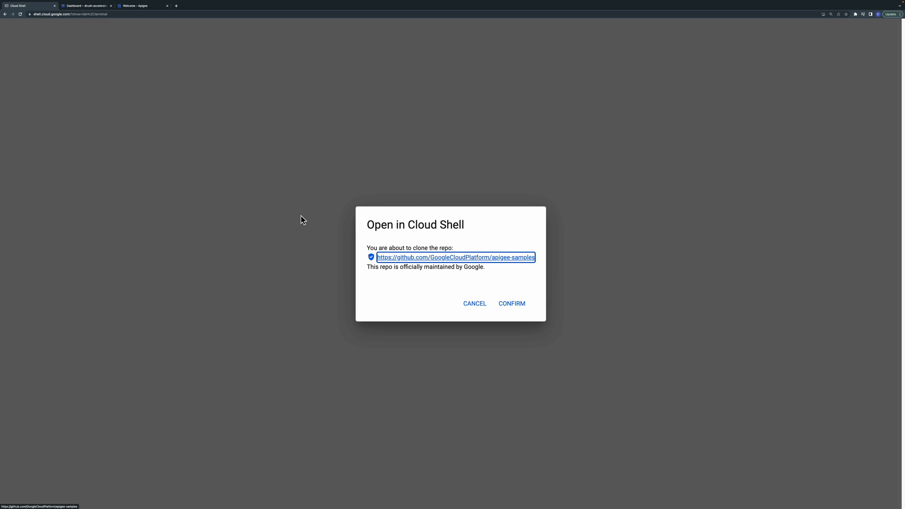
# Step: Clone apigee-samples and set env.sh to project drush-accelerators with default network and subnet, then source it
pyautogui.click(511, 304)
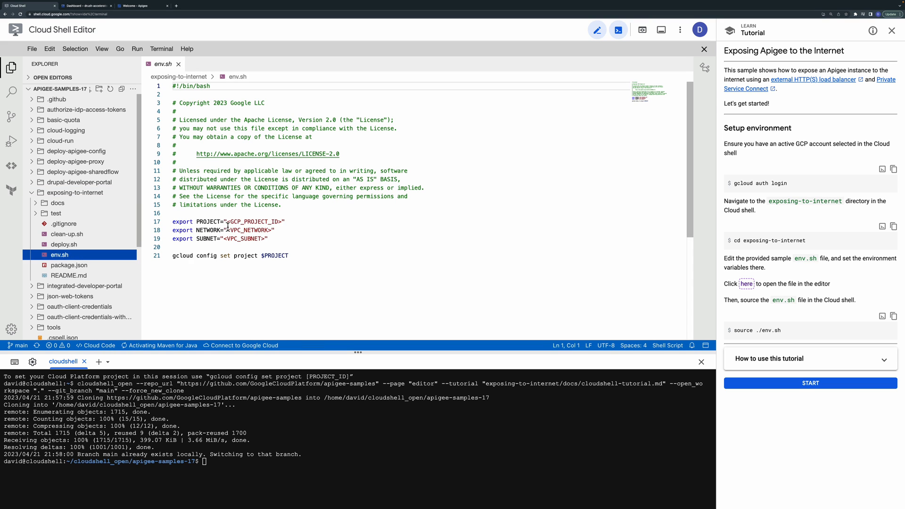
pyautogui.write('drush-accelerators')
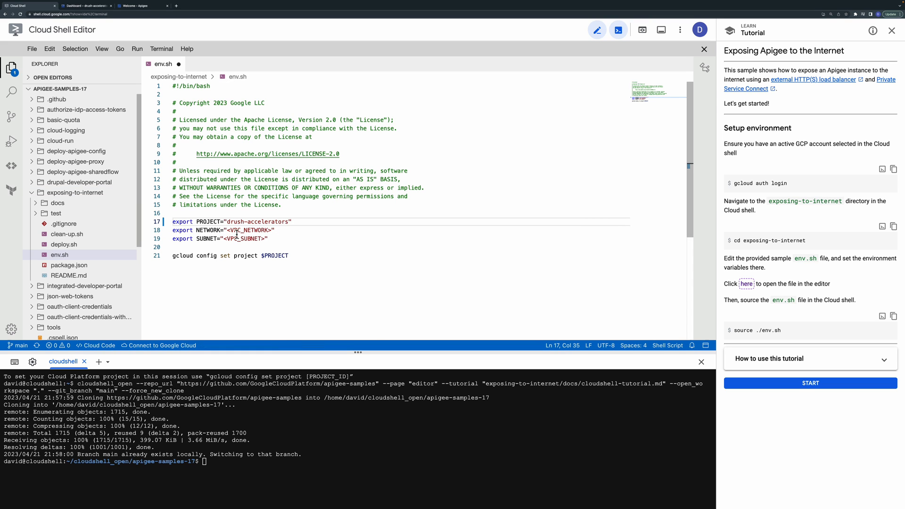
pyautogui.write('defa')
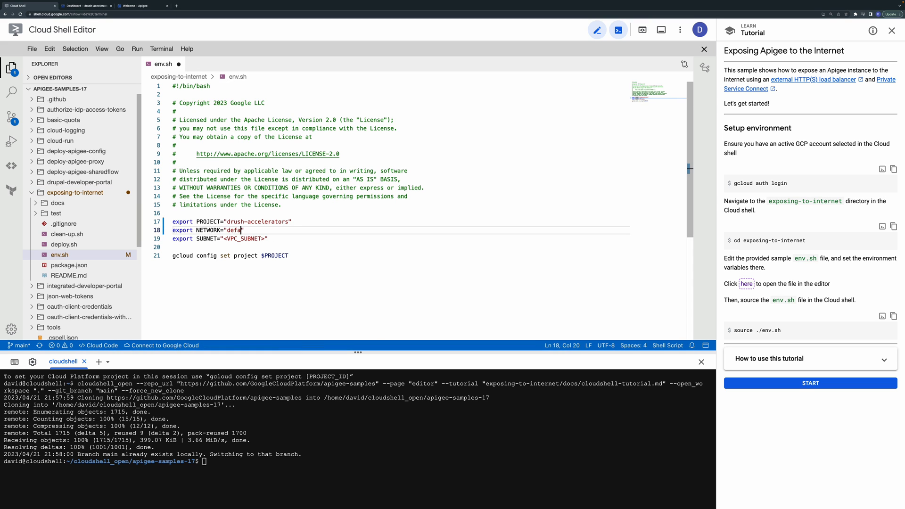
pyautogui.write('ult')
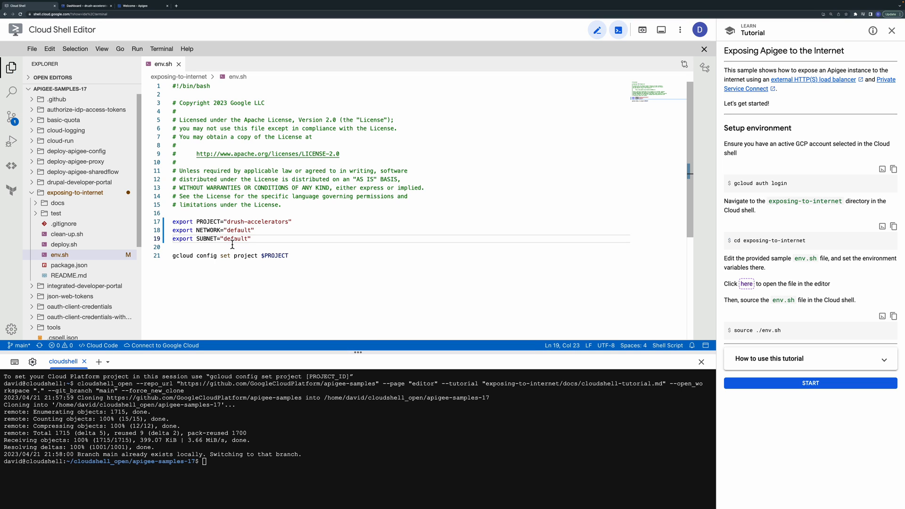
pyautogui.click(882, 226)
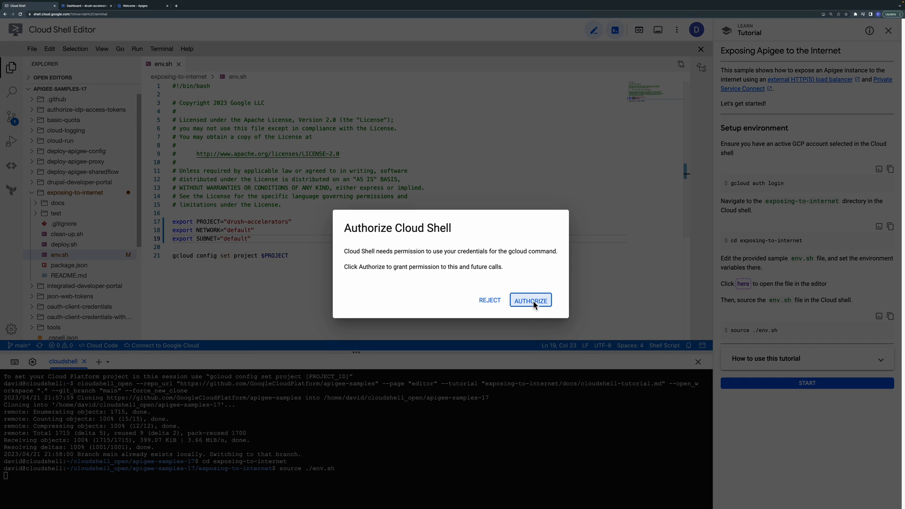
# Step: Authorize the shell credentials and run the curl healthcheck returning 'Apigee Ingress is healthy'
pyautogui.click(529, 300)
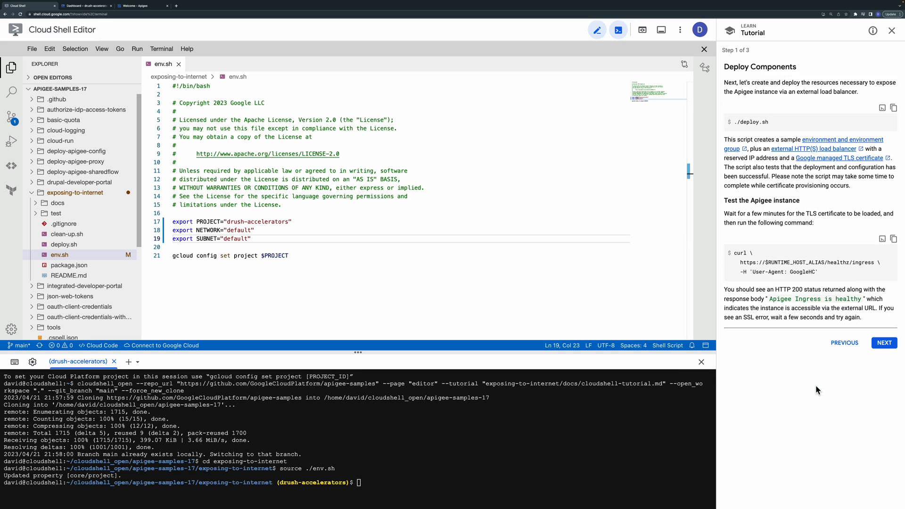
pyautogui.click(882, 108)
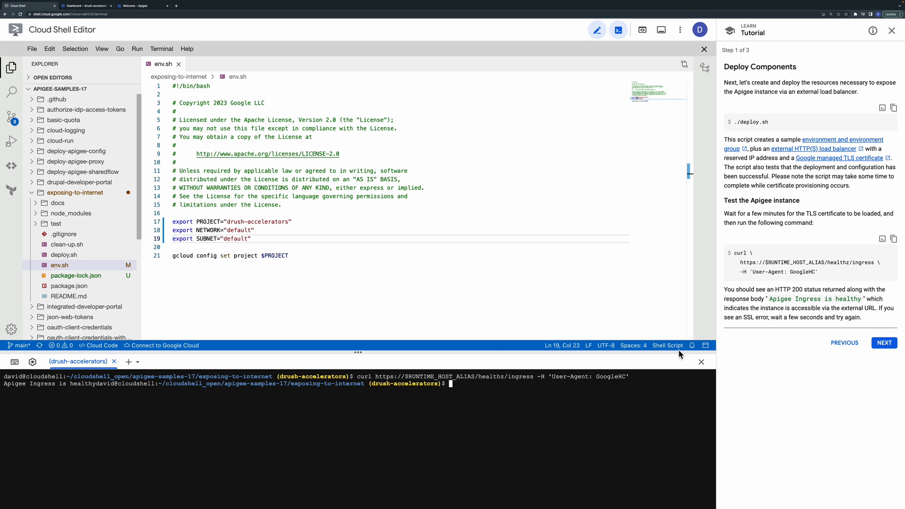
pyautogui.moveTo(667, 345)
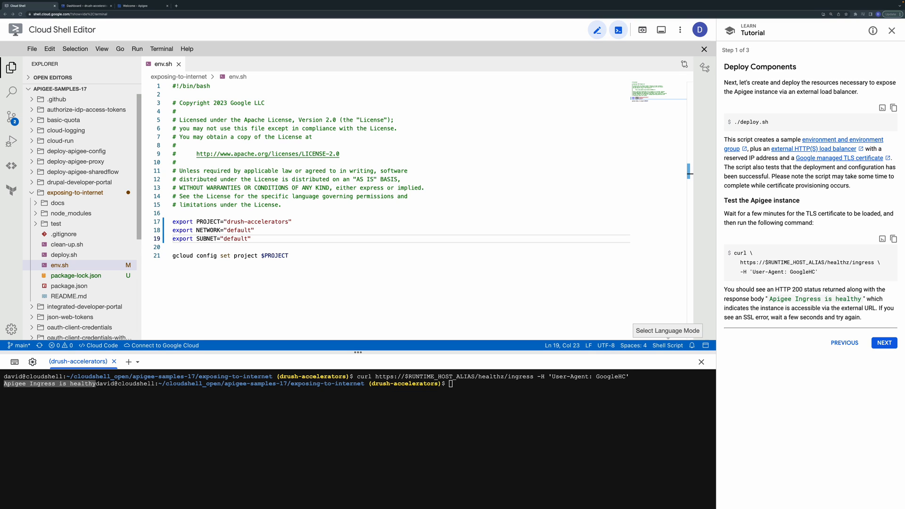
pyautogui.moveTo(303, 128)
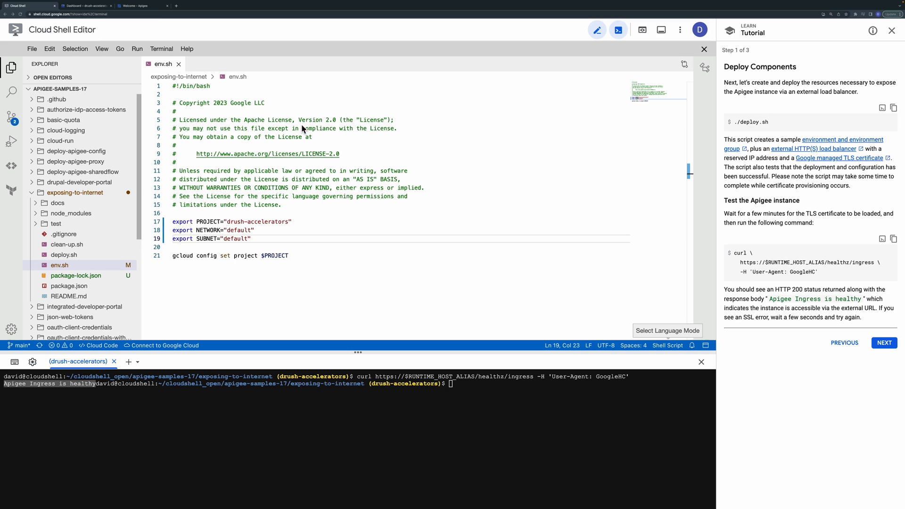
# Step: In the Apigee console, view the sample-environment-group's nip.io hostname under Admin > Environments > Groups
pyautogui.click(138, 5)
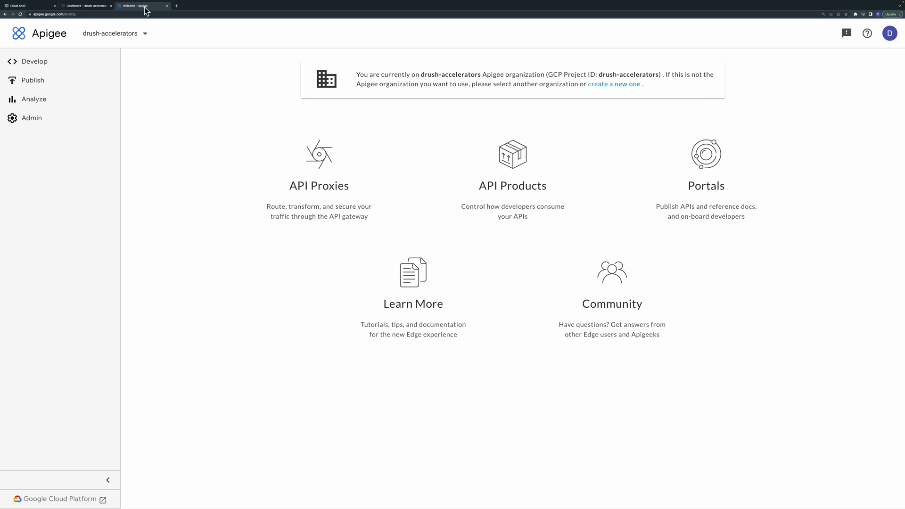
pyautogui.click(32, 118)
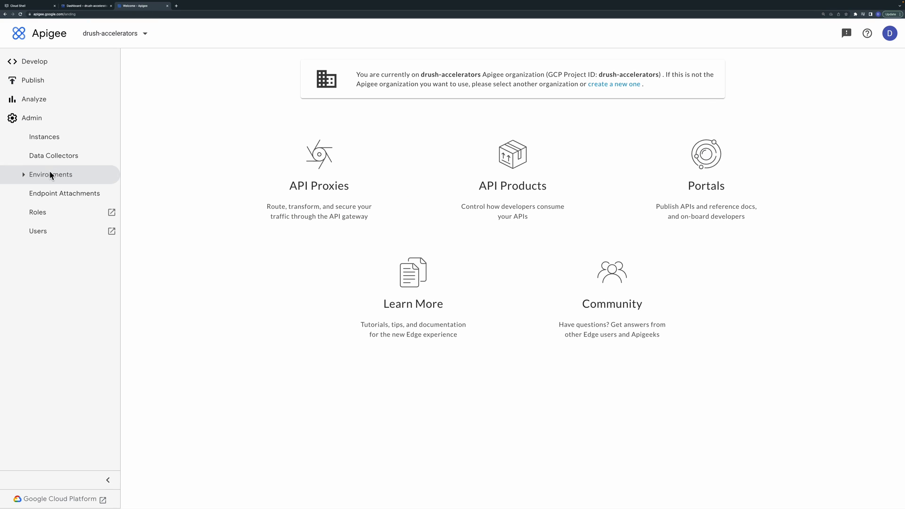
pyautogui.click(51, 174)
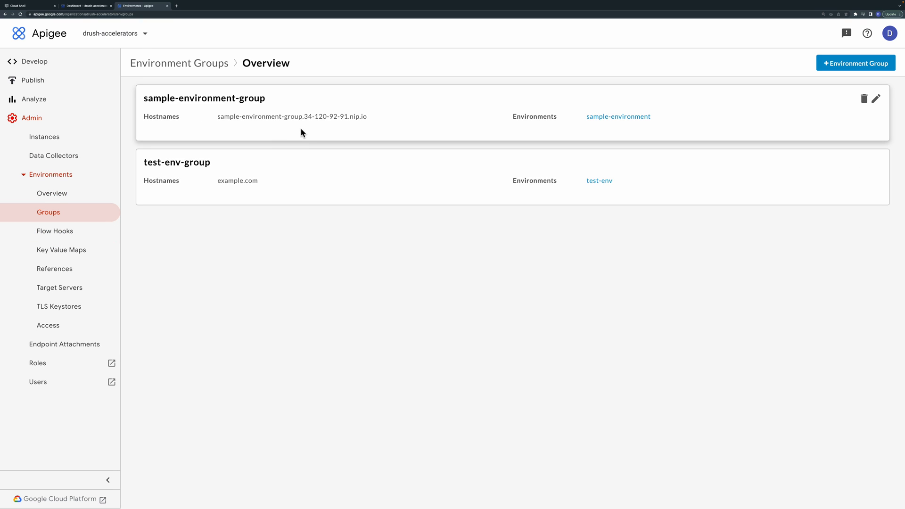
pyautogui.moveTo(241, 117)
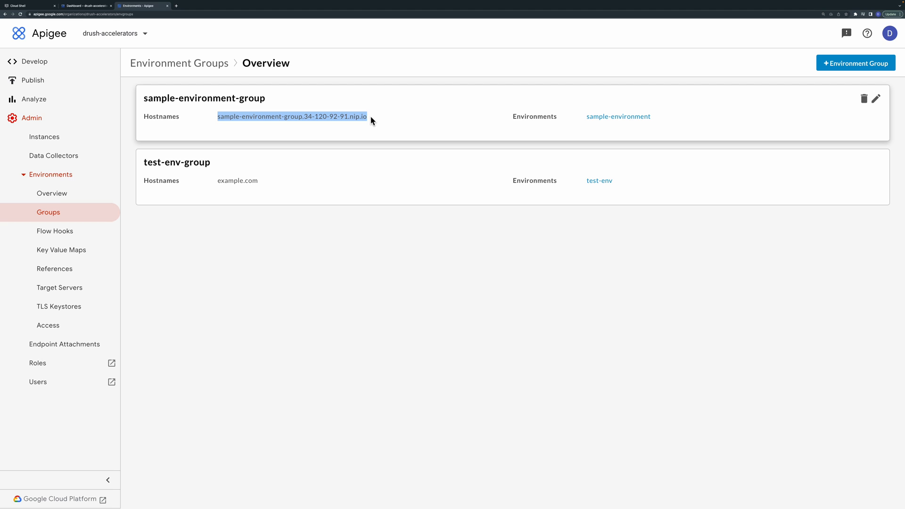
pyautogui.moveTo(418, 126)
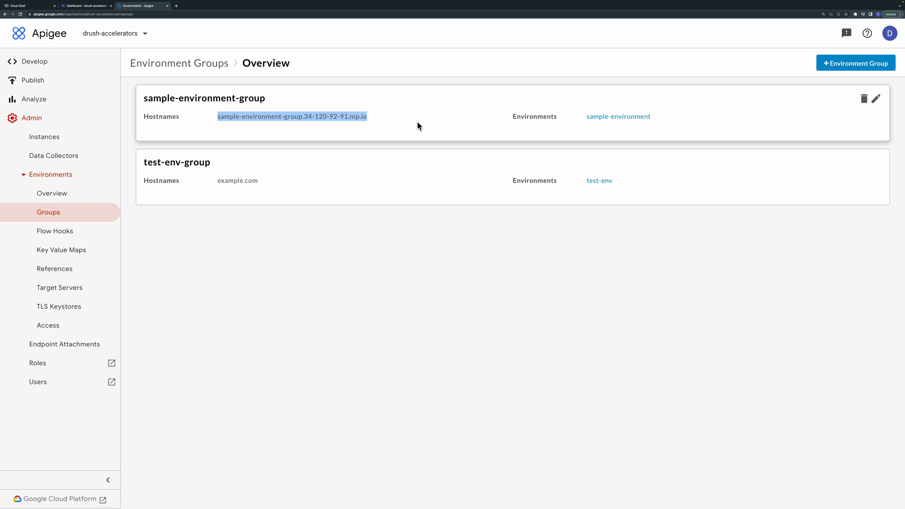
# Step: Bring up the us-central1 Apigee instance with its service attachment under Admin > Instances
pyautogui.click(419, 126)
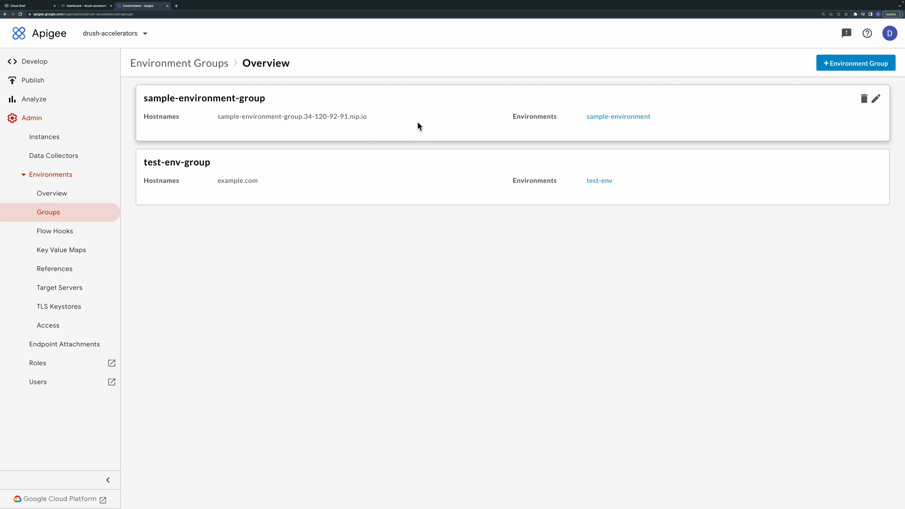
pyautogui.click(44, 136)
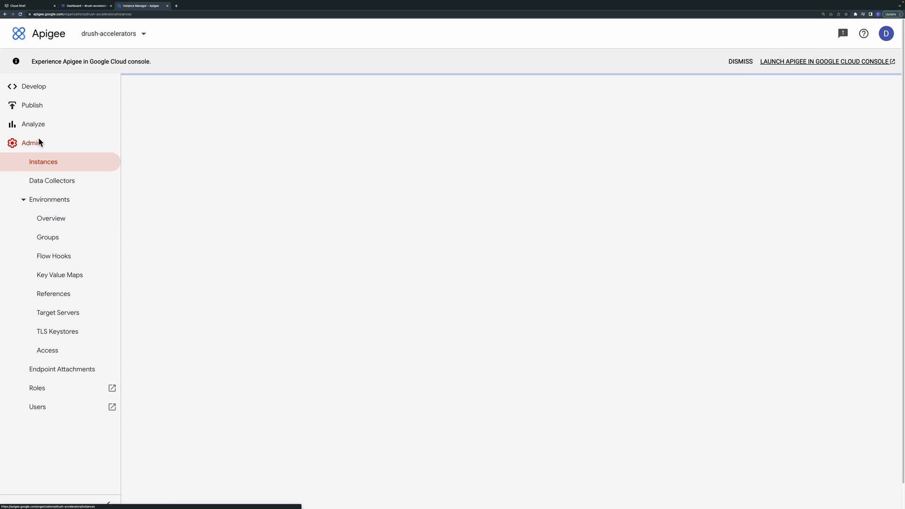
pyautogui.click(43, 161)
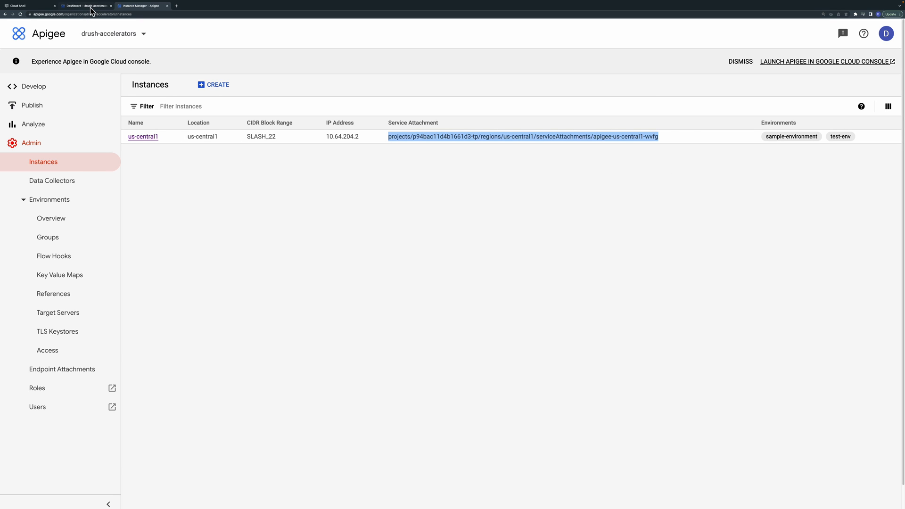
# Step: Inspect the sample-apigee-urlmap load balancer, its frontend IP and the sample-apigee-ssl-cert managed certificate
pyautogui.click(87, 6)
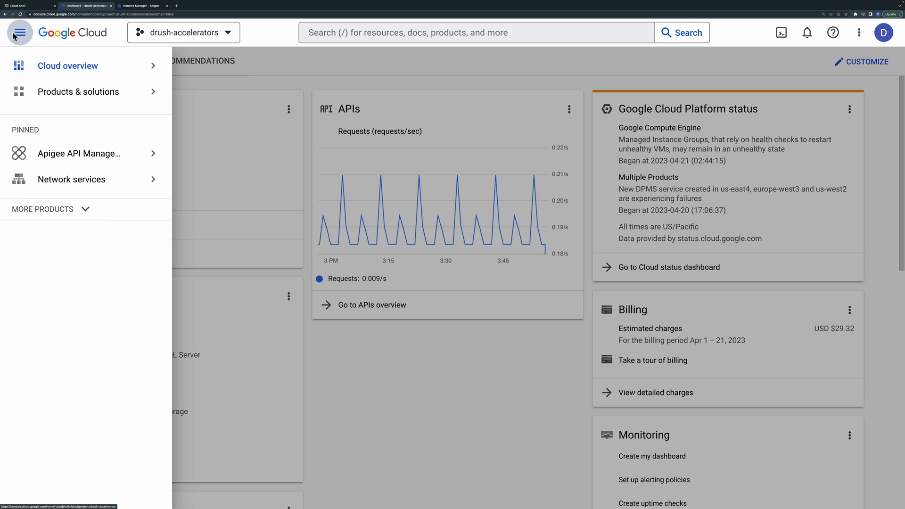
pyautogui.click(154, 179)
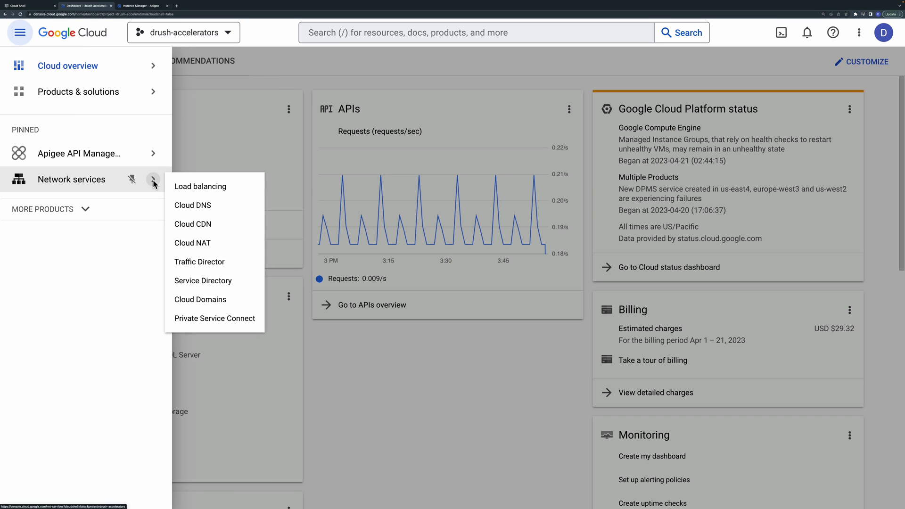
pyautogui.click(200, 185)
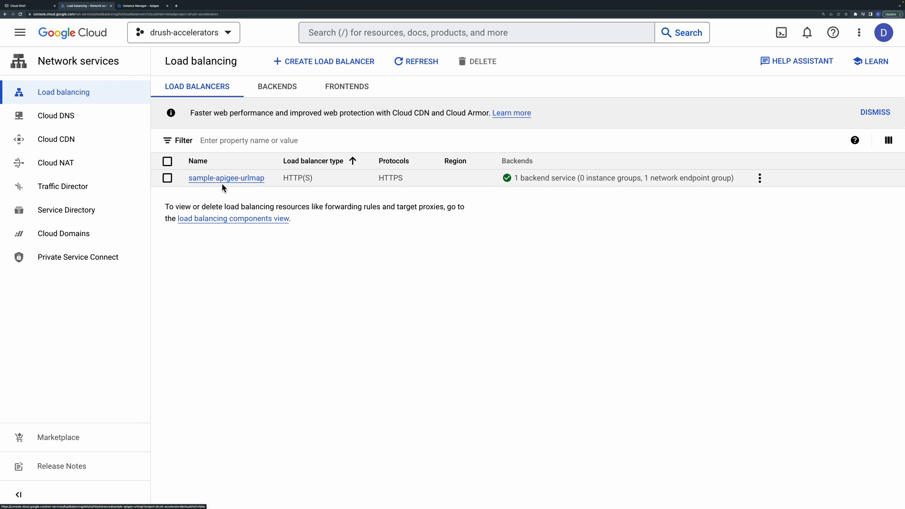
pyautogui.click(225, 178)
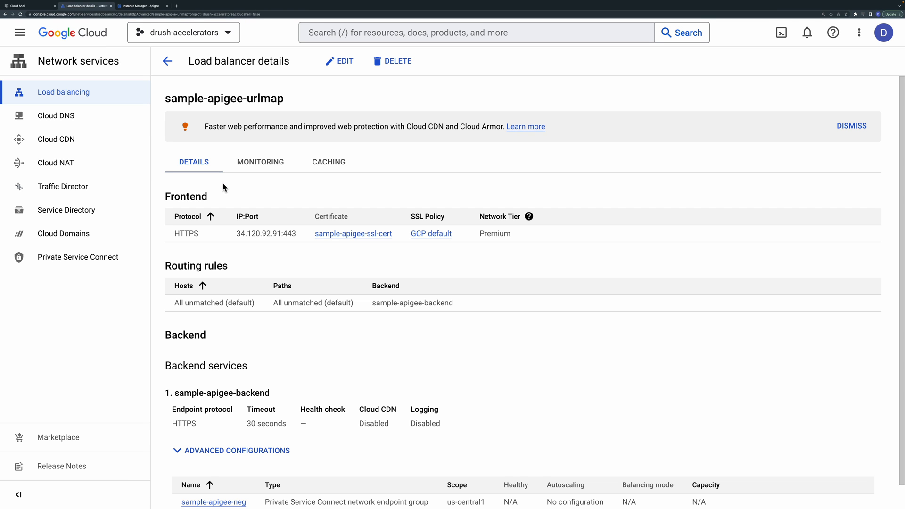
pyautogui.moveTo(229, 232)
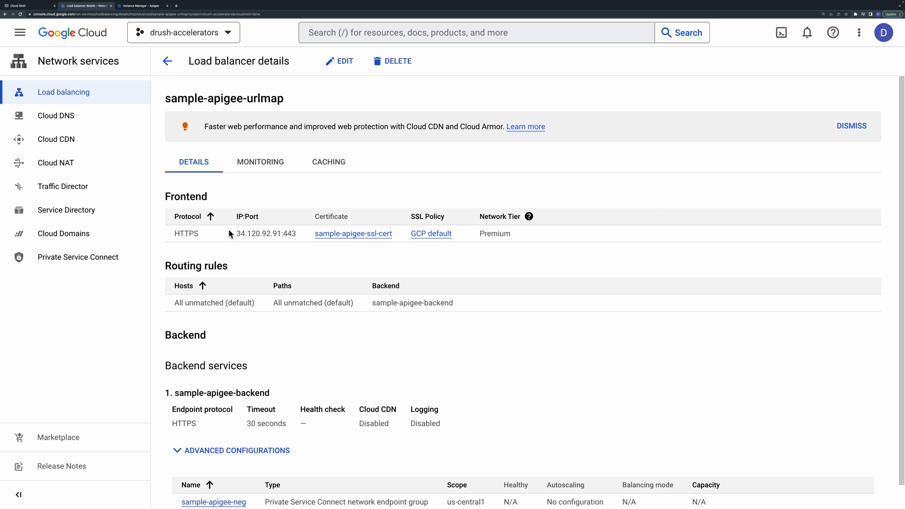
pyautogui.doubleClick(266, 234)
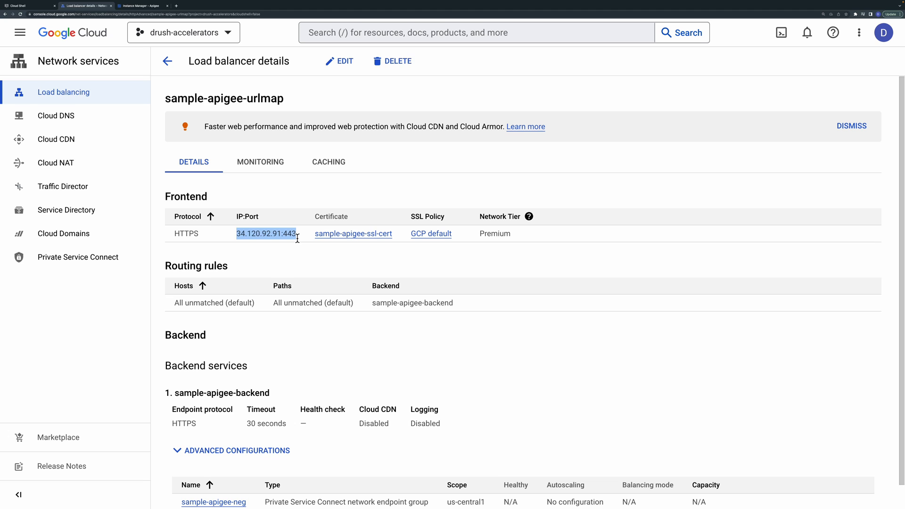
pyautogui.click(352, 233)
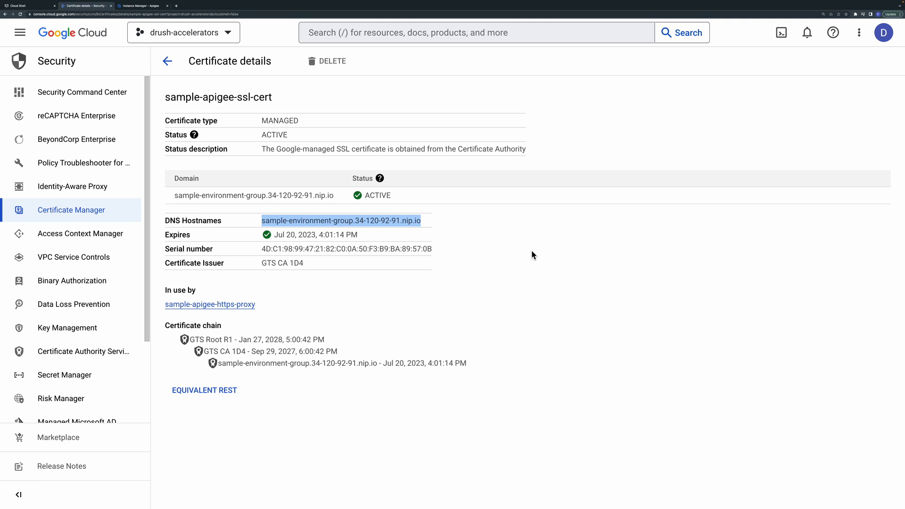
pyautogui.moveTo(332, 160)
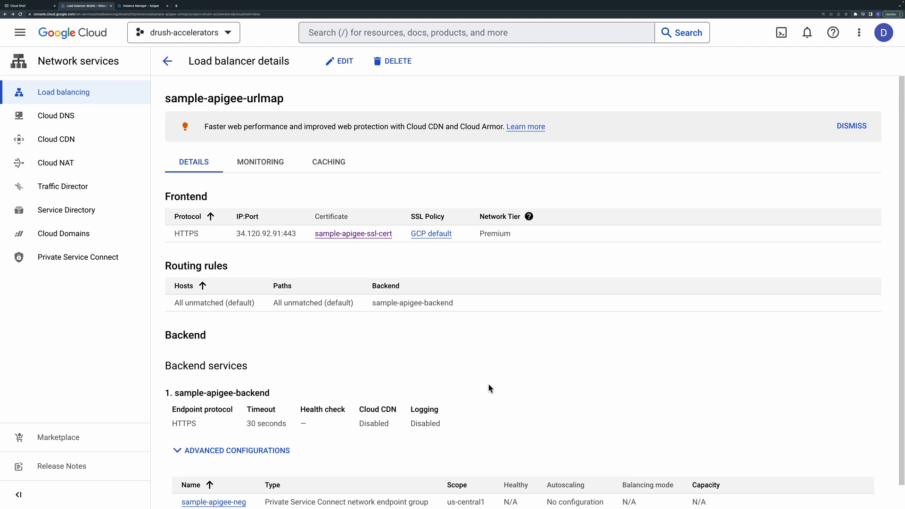
# Step: View the sample-apigee-neg Private Service Connect endpoint group, then return to Cloud Shell Editor
pyautogui.scroll(-3)
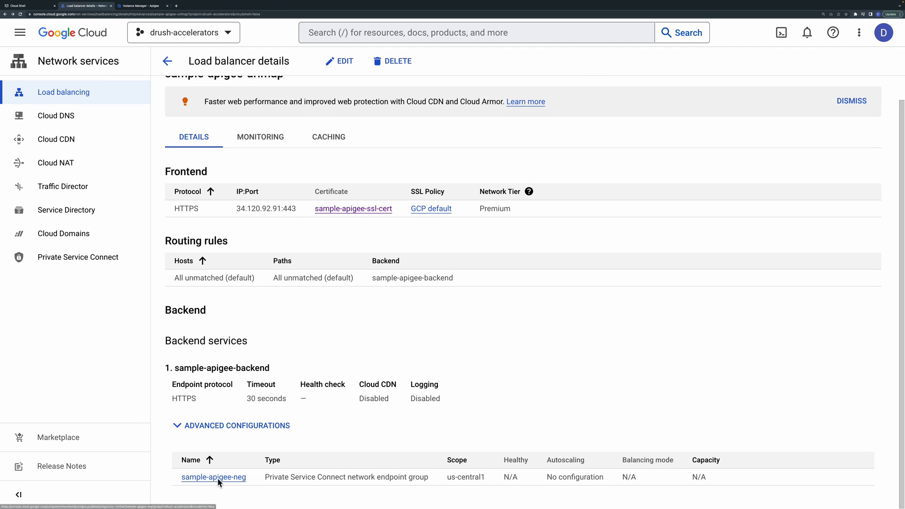
pyautogui.click(213, 477)
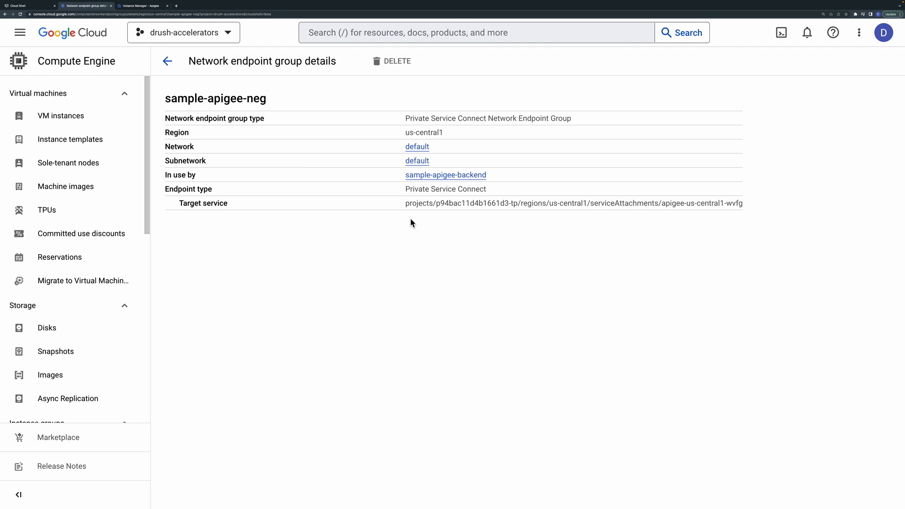
pyautogui.moveTo(783, 321)
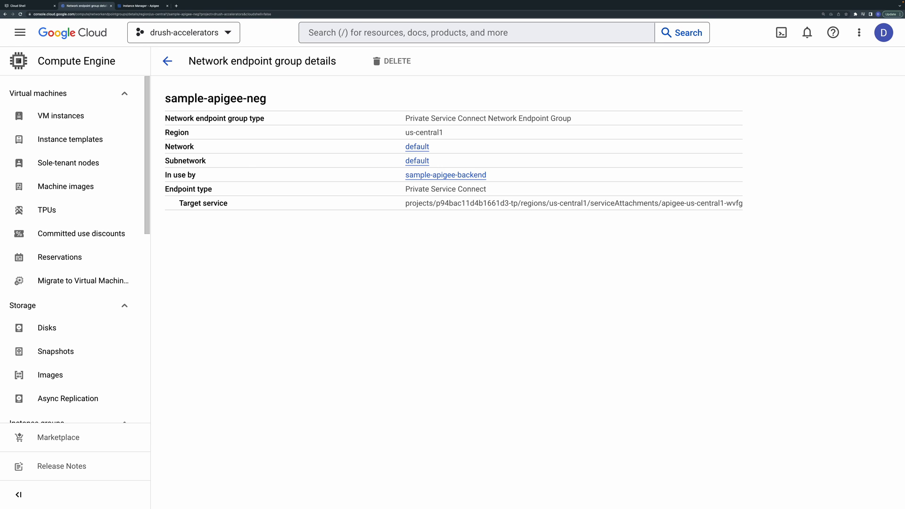
pyautogui.click(26, 6)
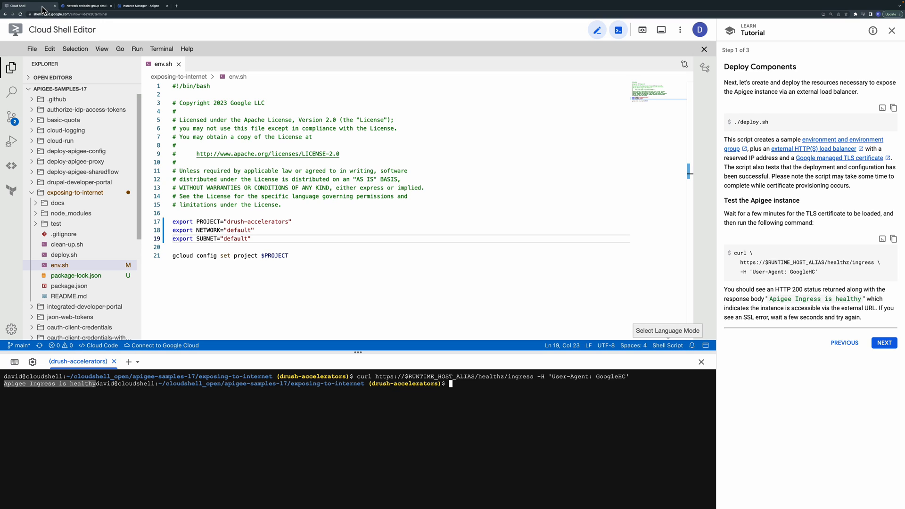
pyautogui.moveTo(478, 209)
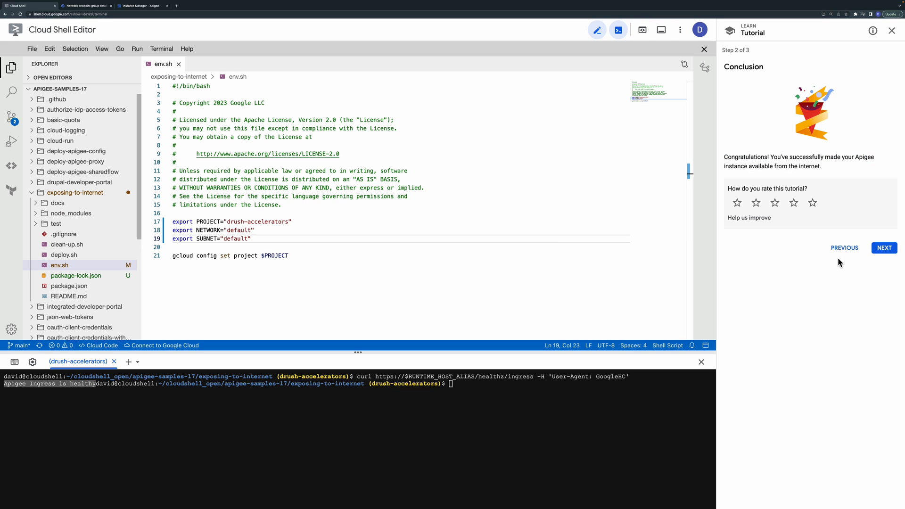
# Step: Advance the tutorial from the Conclusion step to Step 3 Cleanup
pyautogui.click(883, 247)
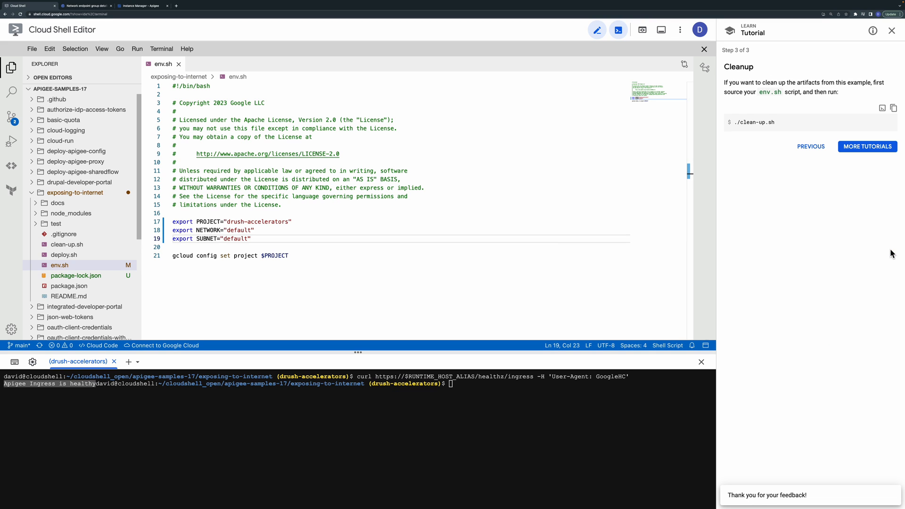